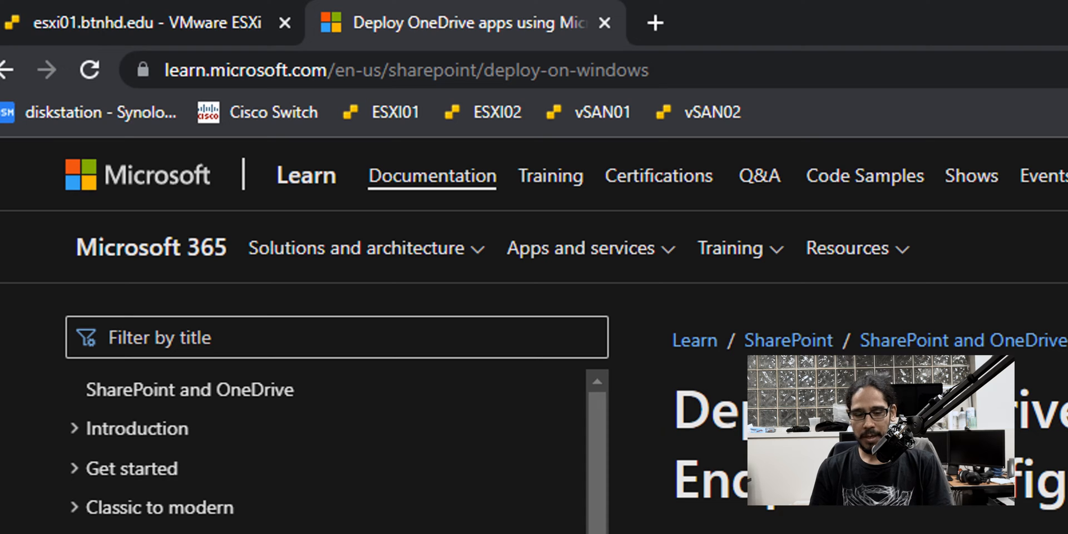
- Navigate Software Library > Application Management to the empty Microsoft applications folder
scroll("down", 3)
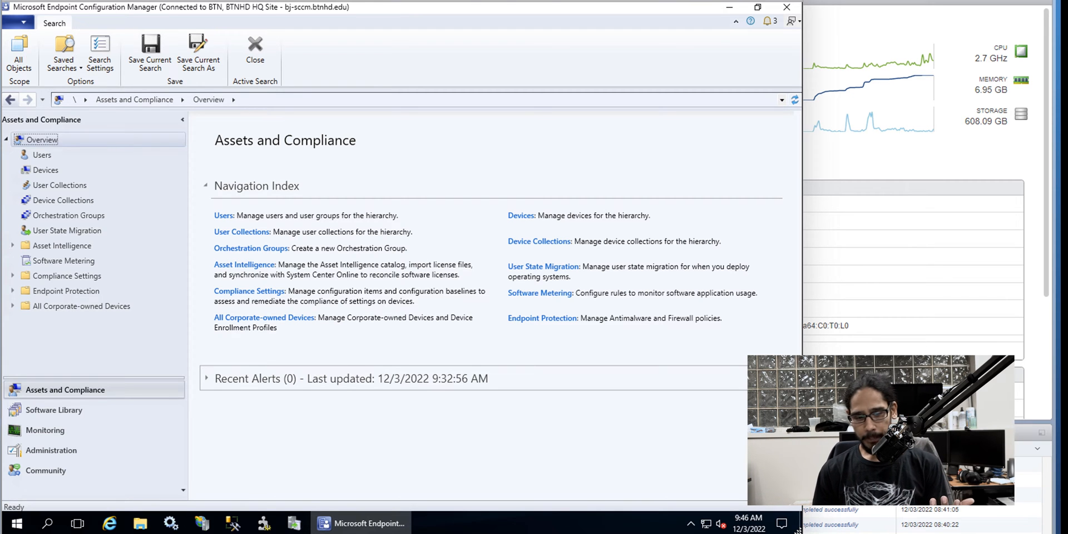
left_click(54, 409)
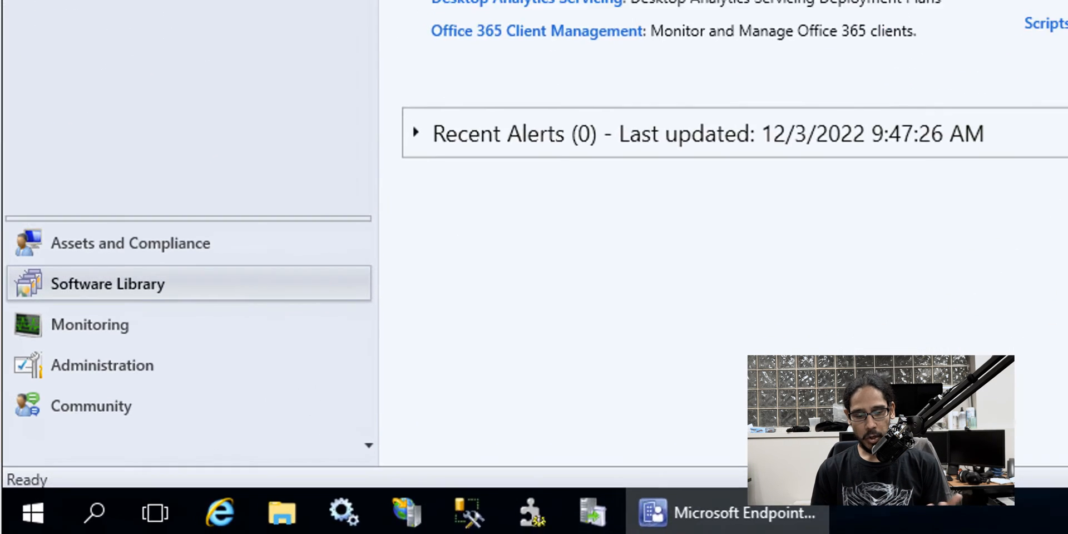
left_click(107, 284)
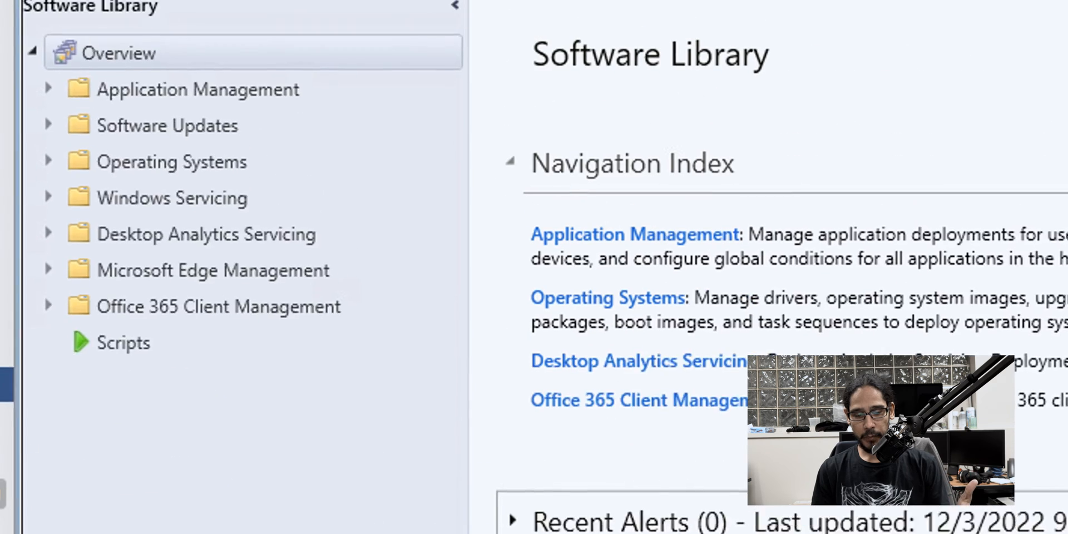
left_click(197, 88)
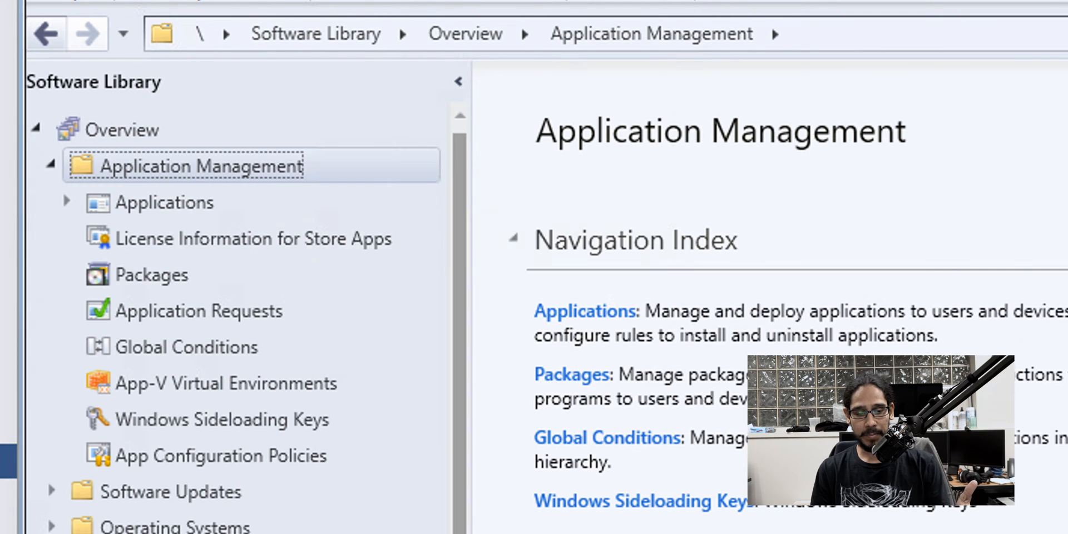
left_click(164, 203)
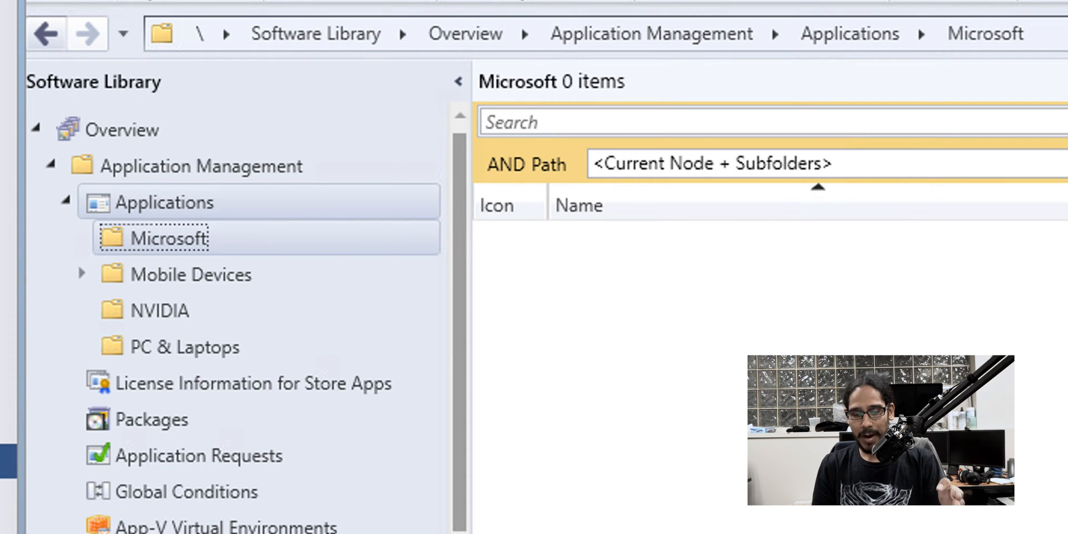
- Import OneDrive For Business from SCCM-OneDrive.zip into the Microsoft folder through the Import Application wizard
right_click(167, 237)
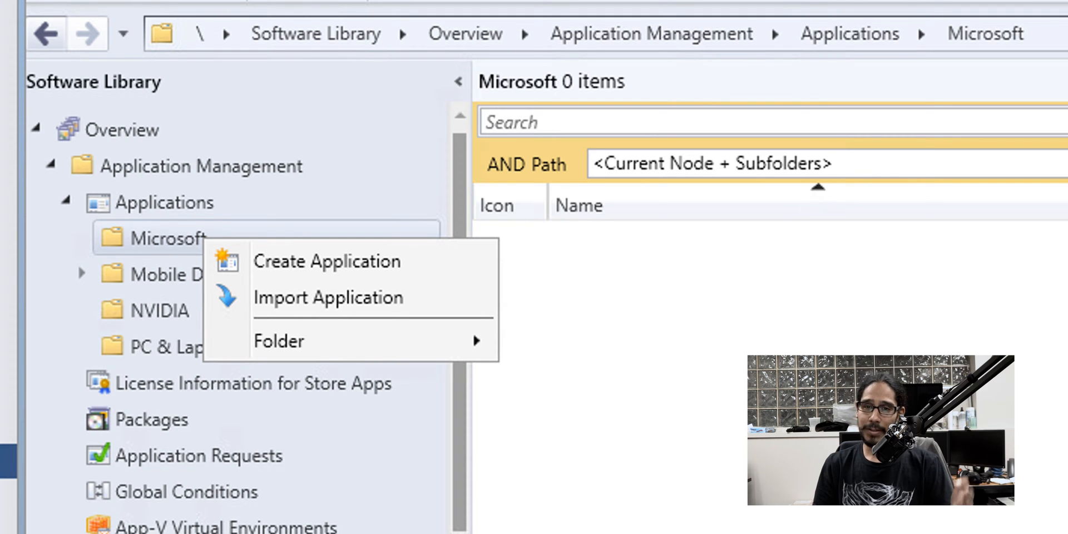
left_click(328, 298)
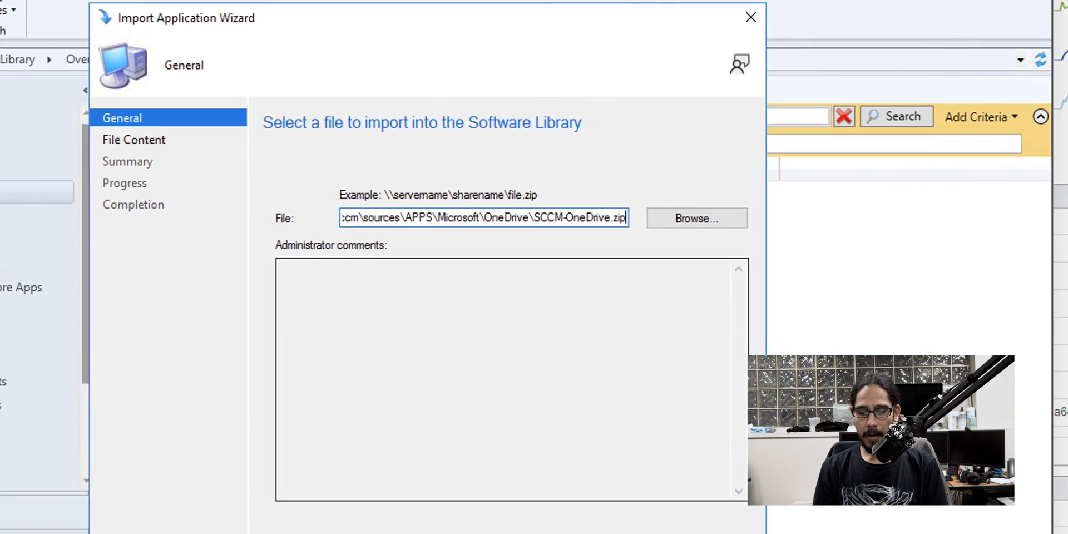
left_click(465, 505)
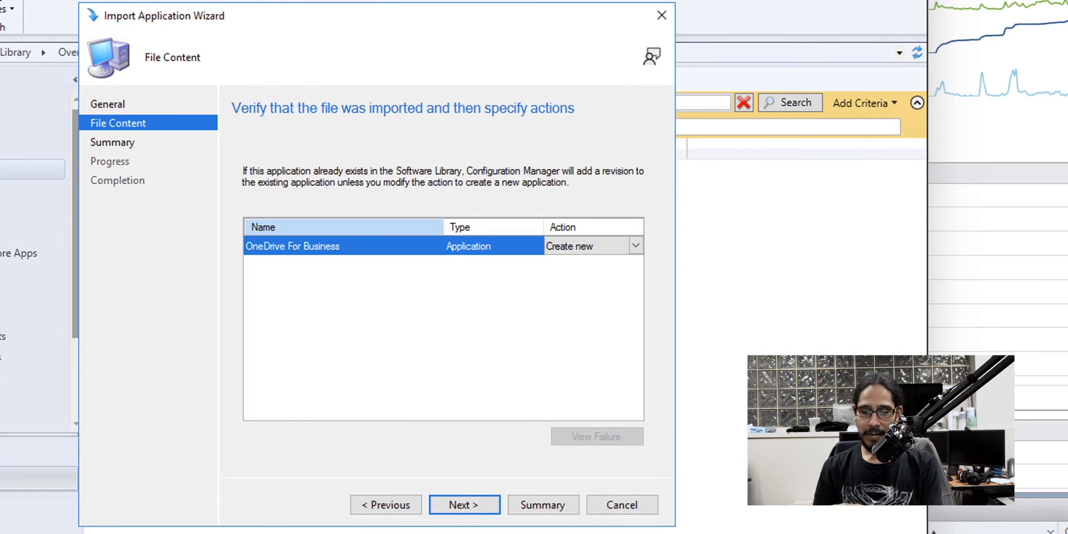
left_click(464, 504)
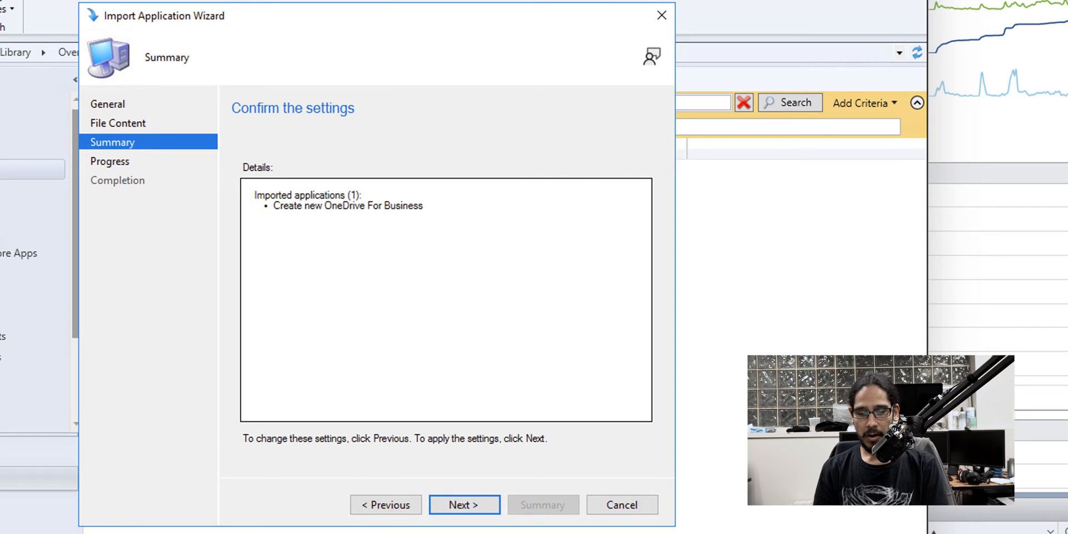
left_click(464, 505)
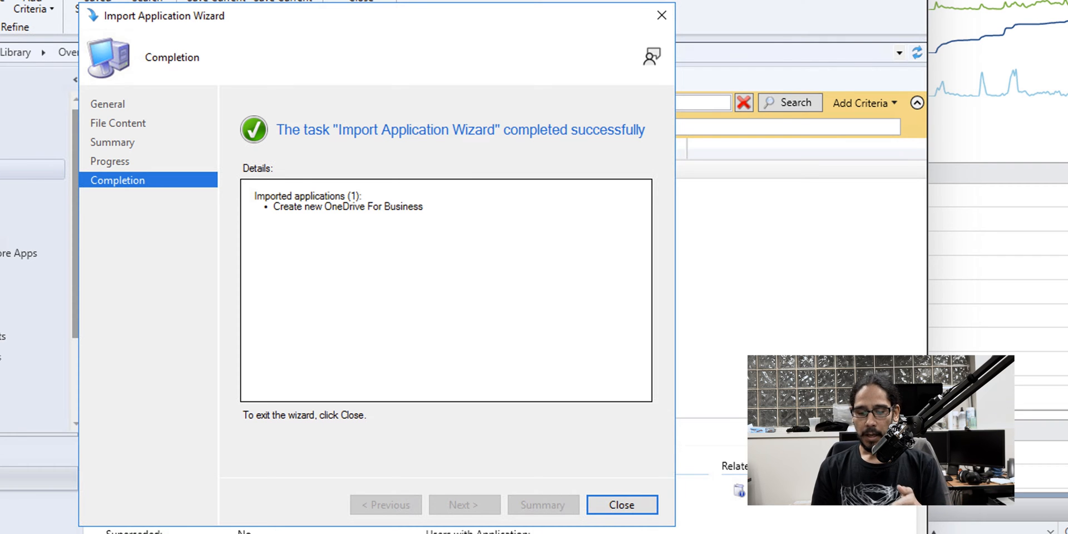
- Review the OneDrive deployment type's Content, Programs and Detection Method properties
left_click(620, 504)
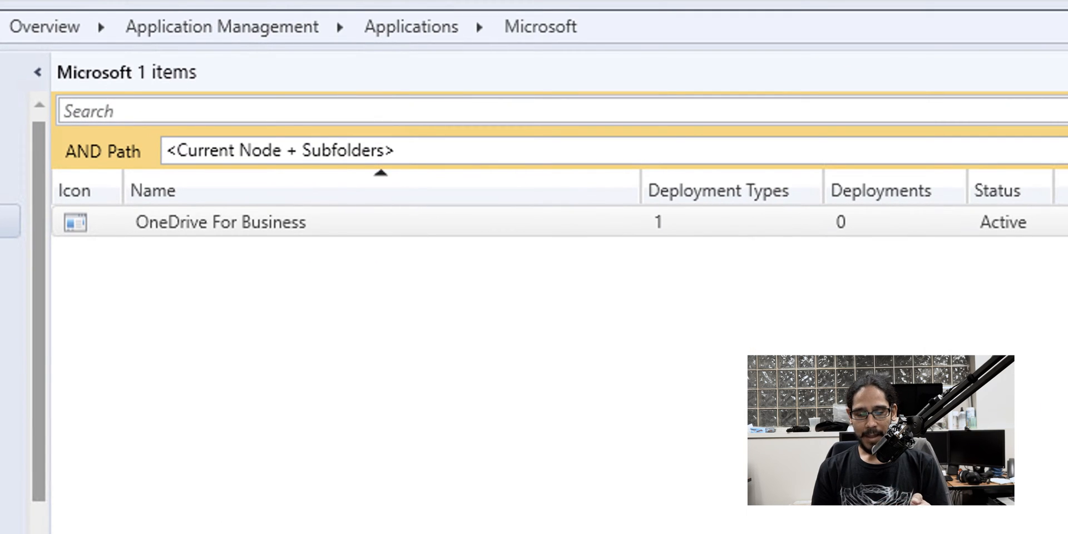
left_click(221, 222)
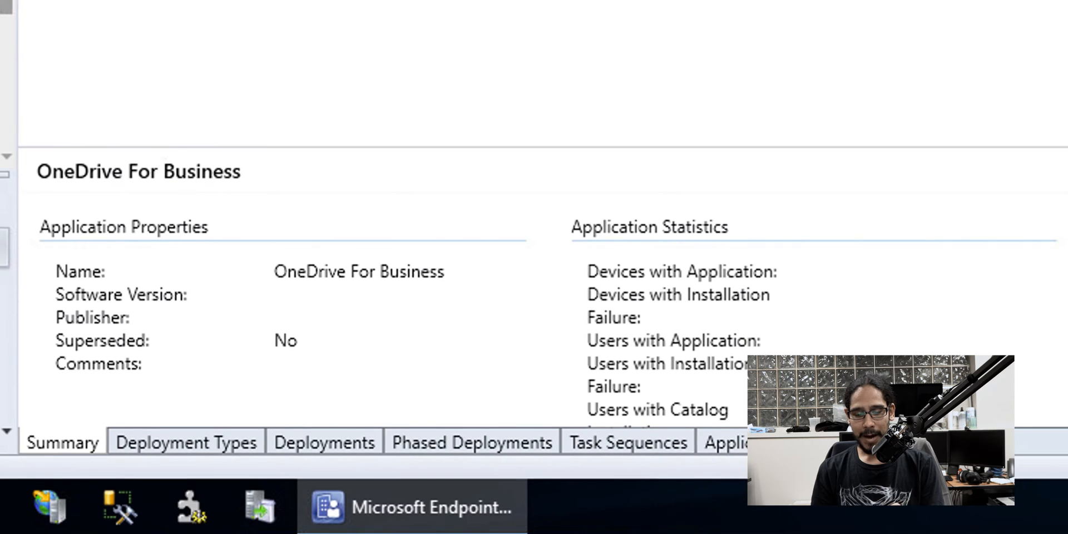
left_click(185, 442)
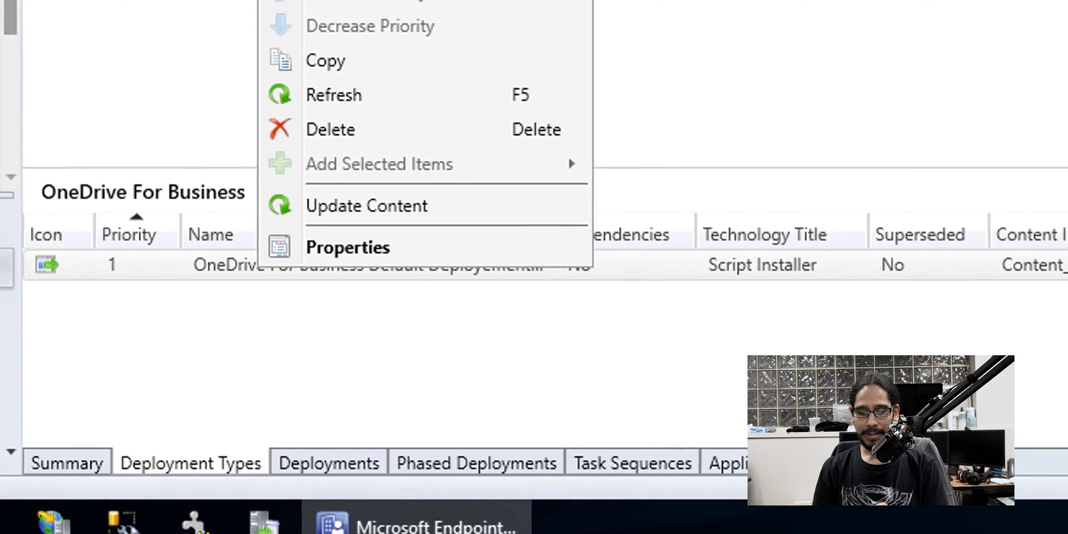
left_click(347, 247)
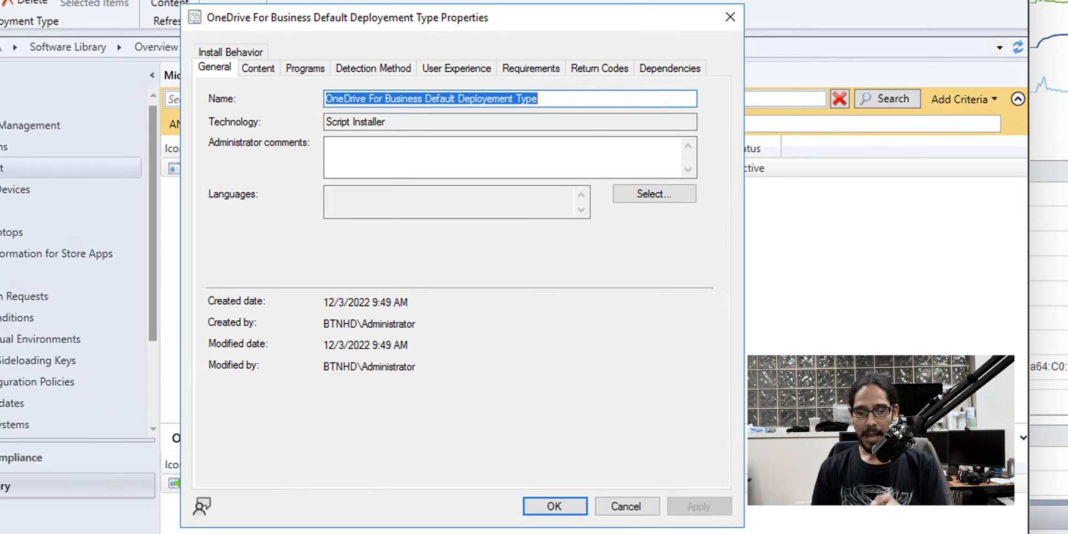
left_click(257, 68)
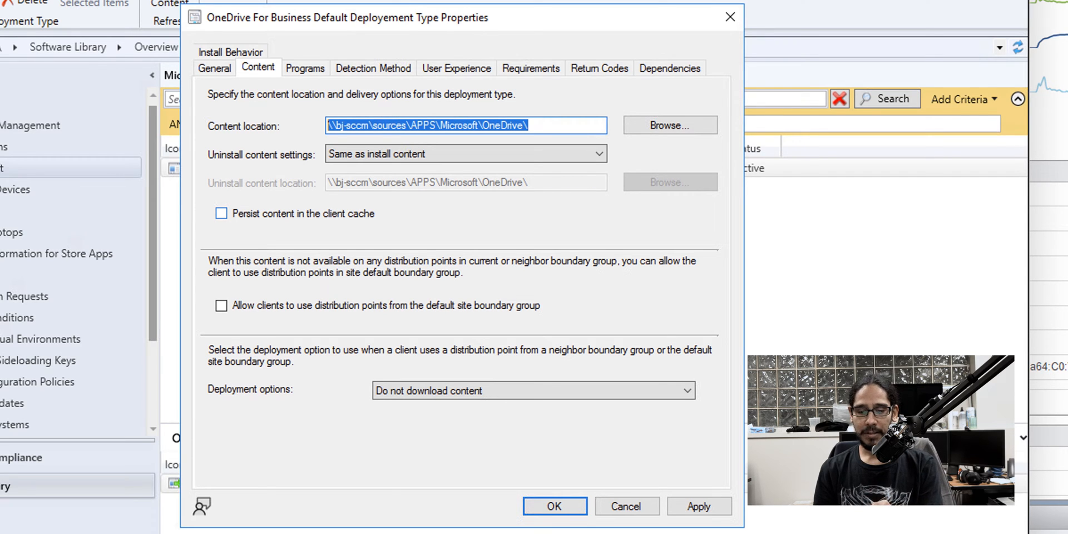
left_click(304, 67)
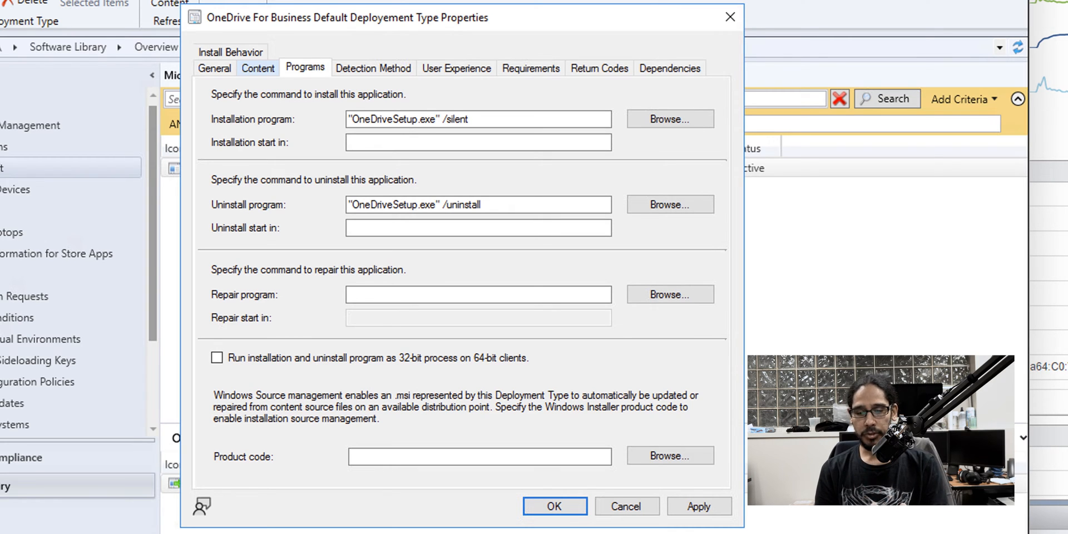
left_click(372, 68)
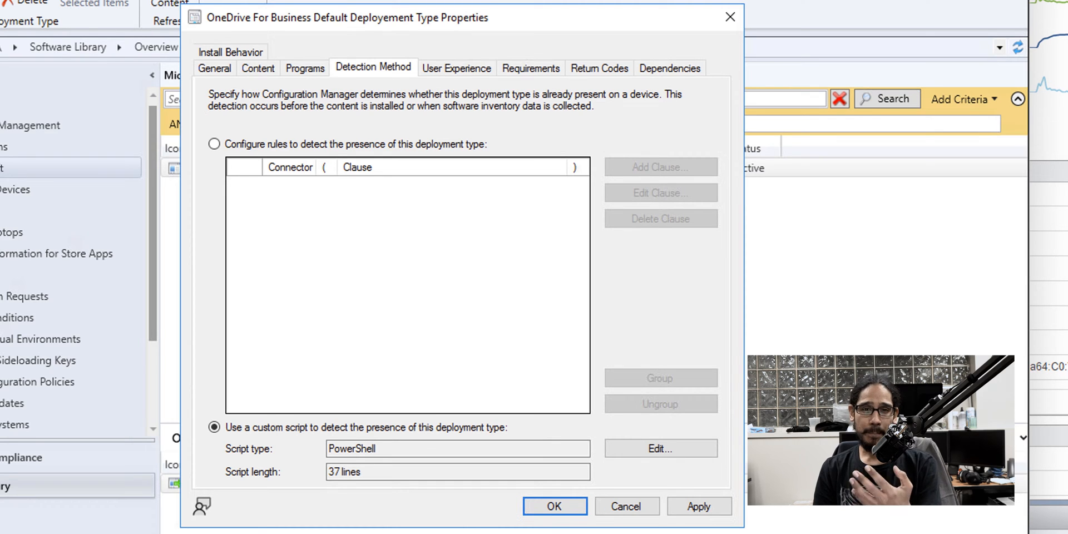
left_click(658, 448)
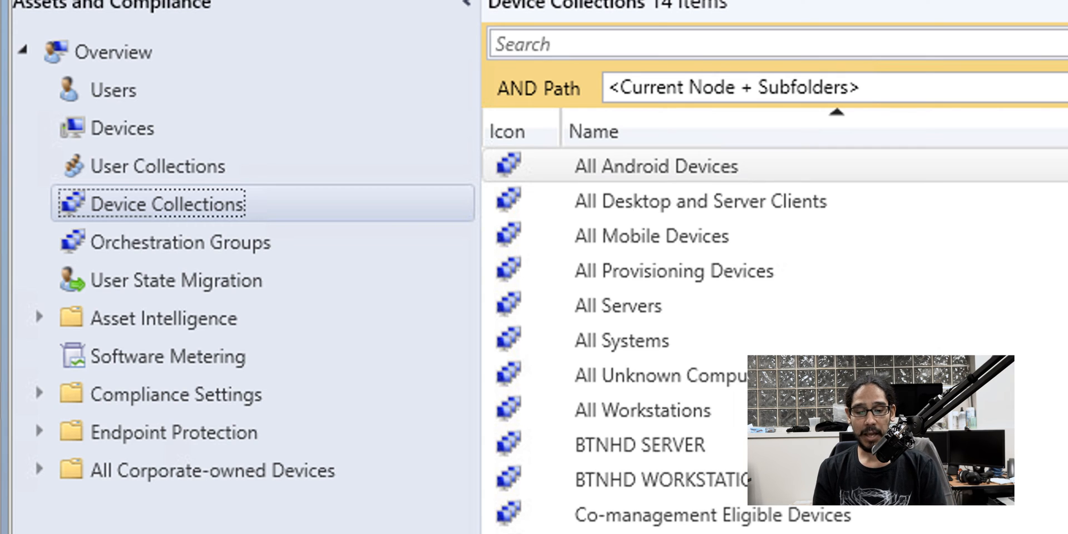
- Name a new device collection 'Install Microsoft OneDrive' and limit it to All Systems
right_click(167, 203)
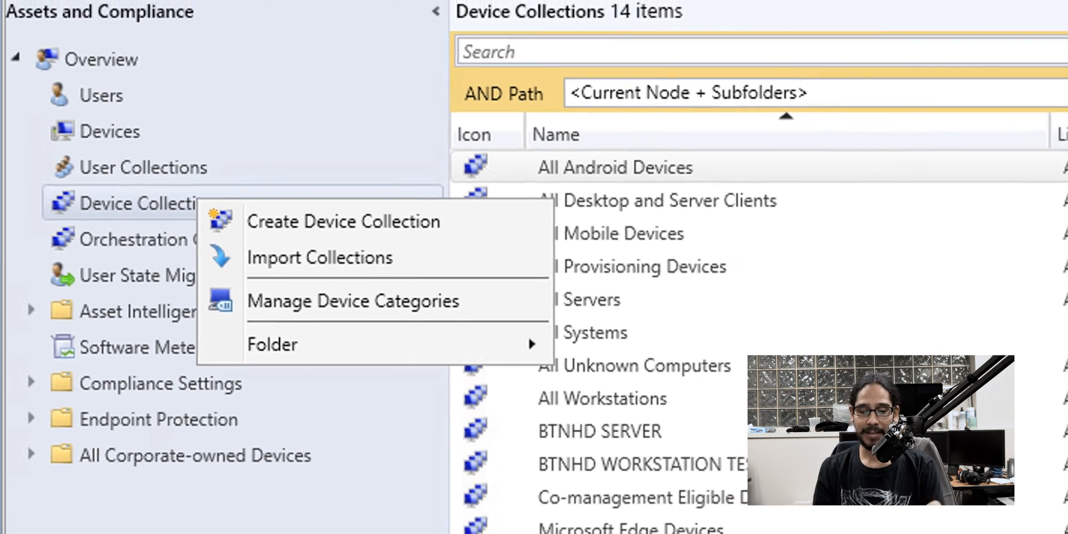
left_click(343, 221)
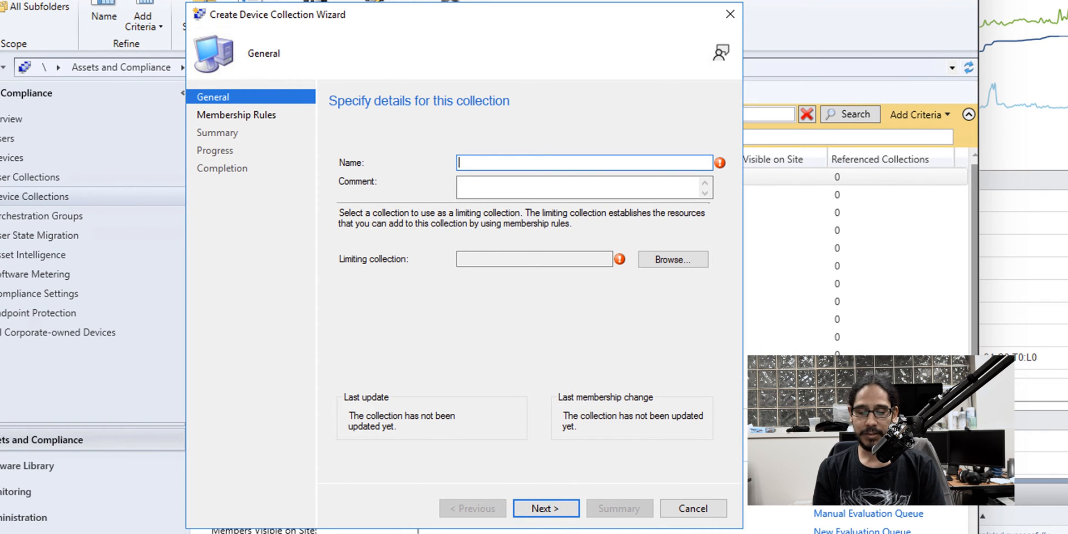
type("Install Microsoft OneDrive")
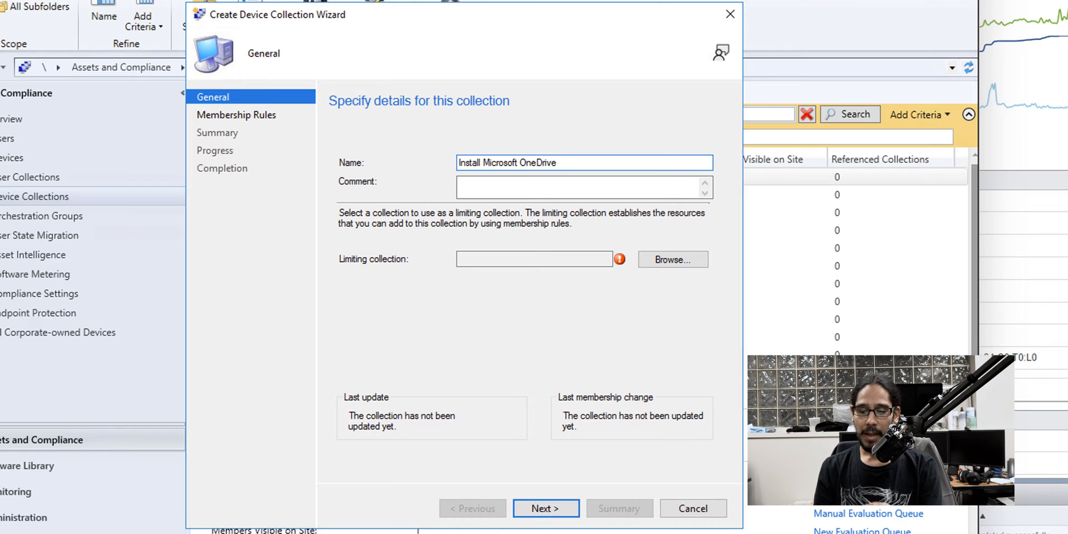
left_click(671, 260)
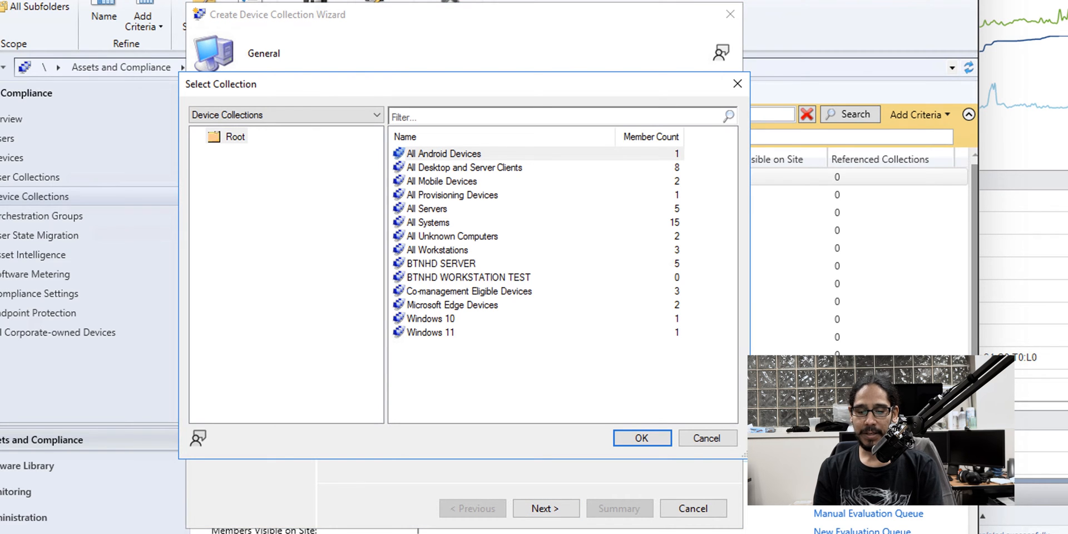
left_click(428, 222)
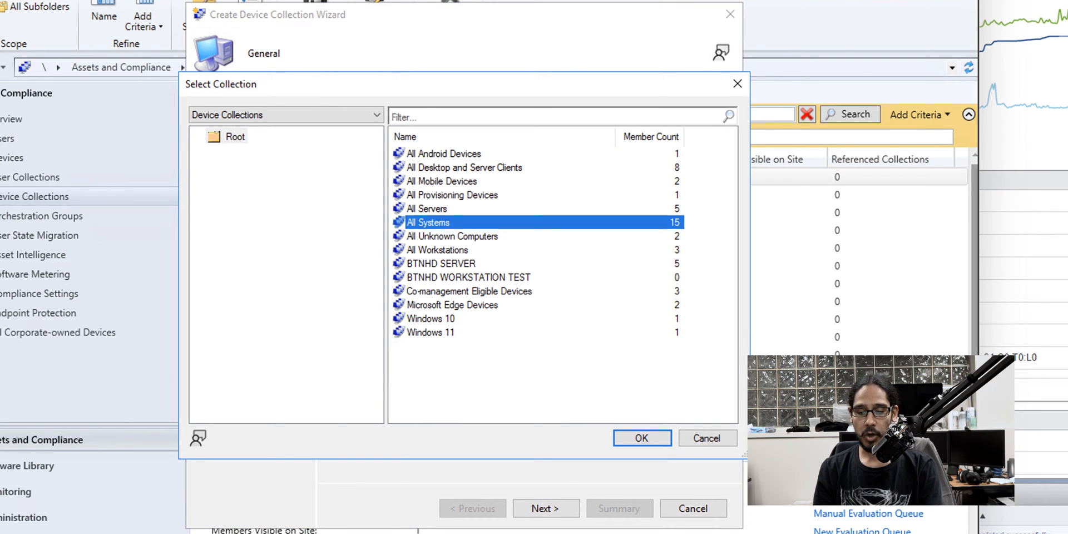
left_click(640, 438)
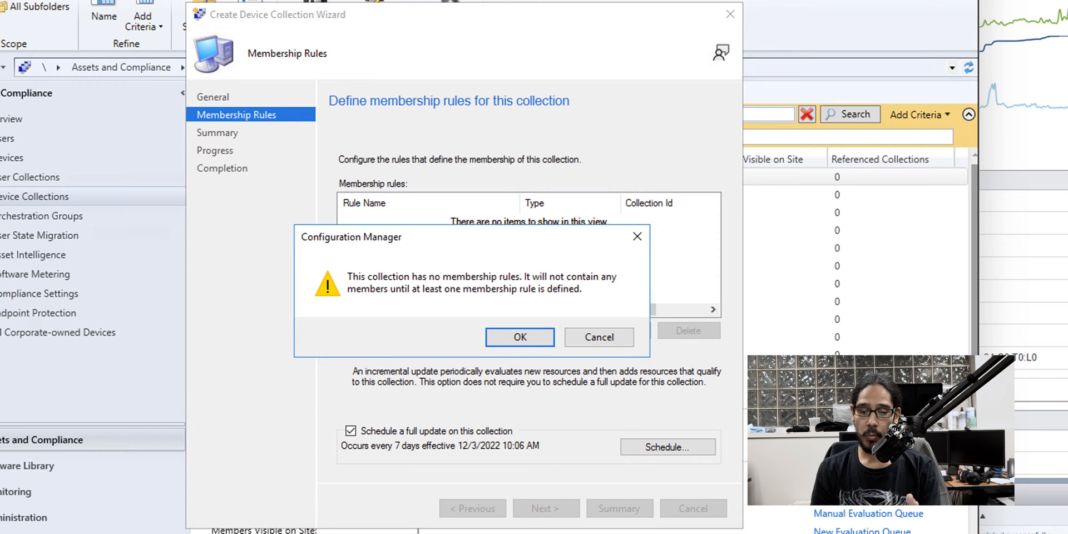
- Finish creating the collection without membership rules and start a deployment to it
left_click(518, 336)
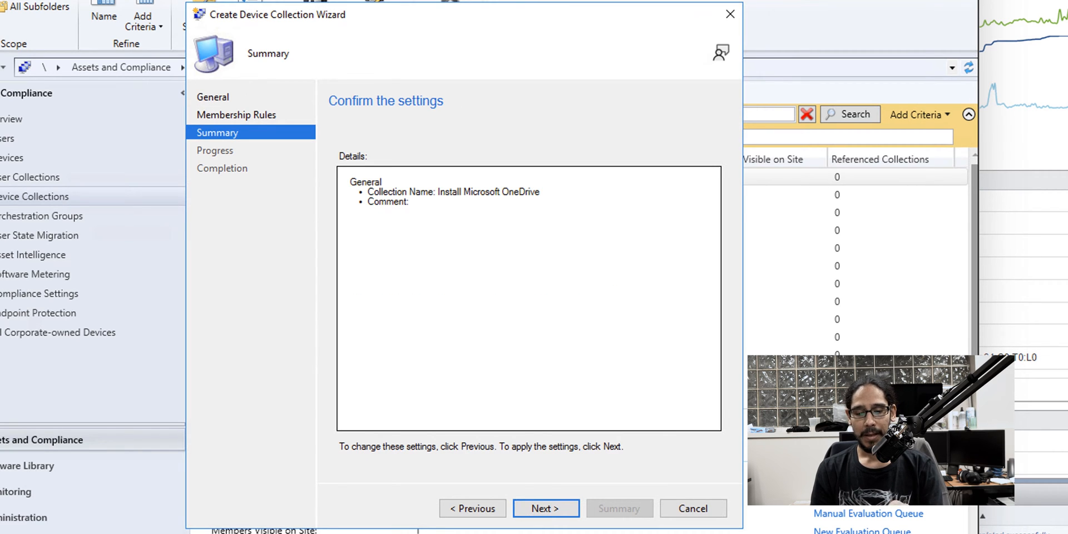
left_click(545, 508)
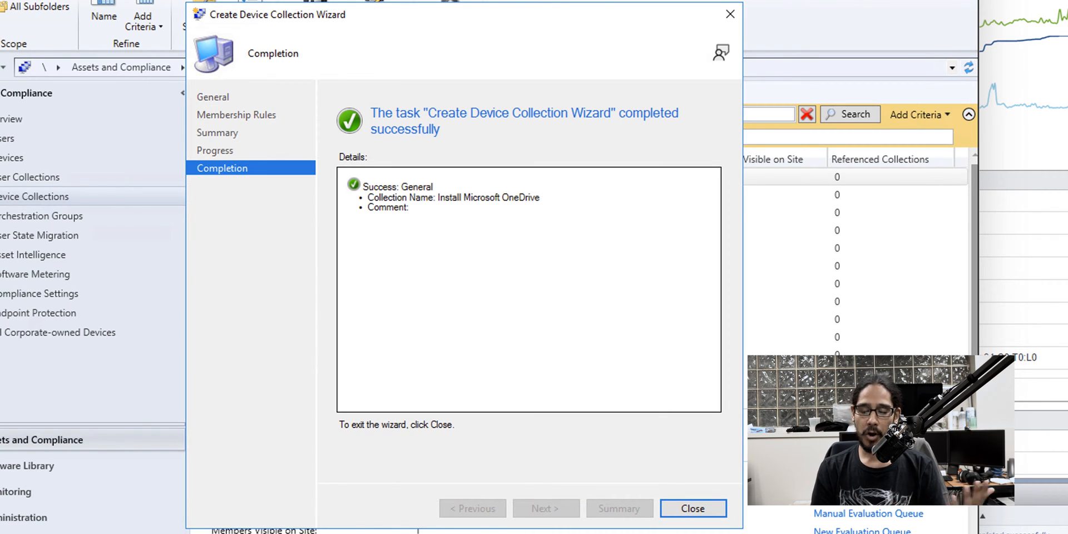
left_click(691, 508)
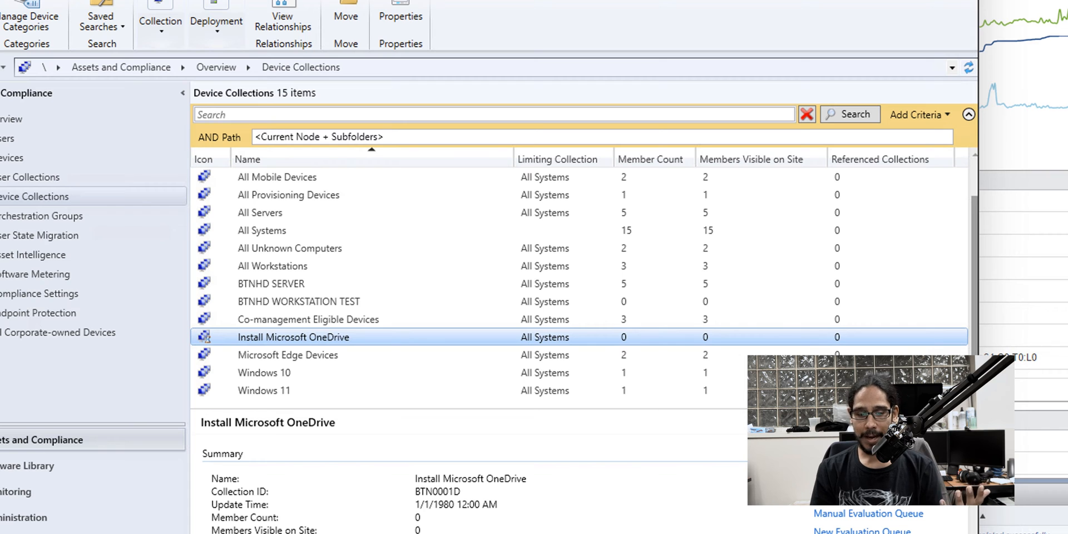
right_click(293, 337)
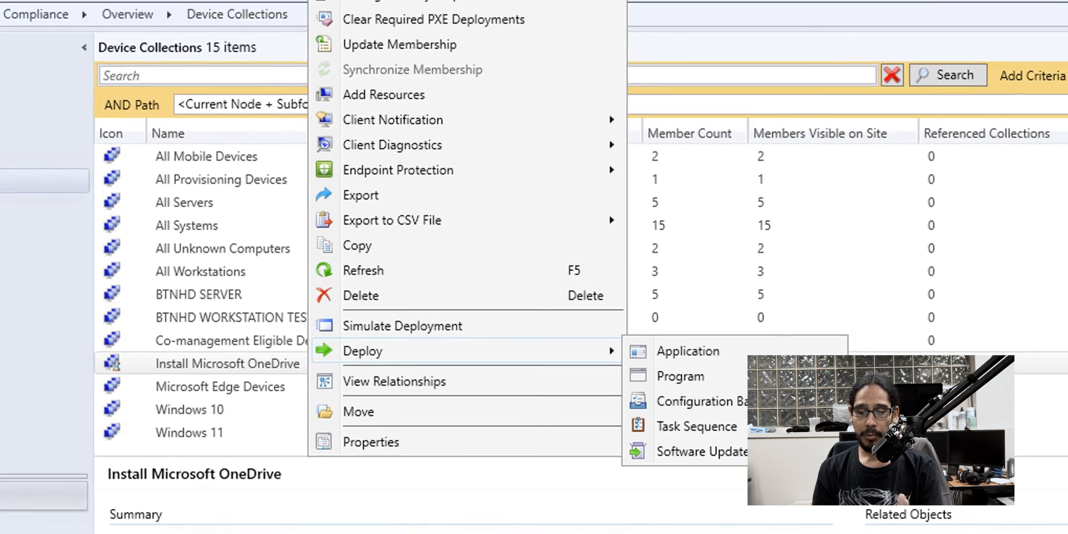
left_click(688, 351)
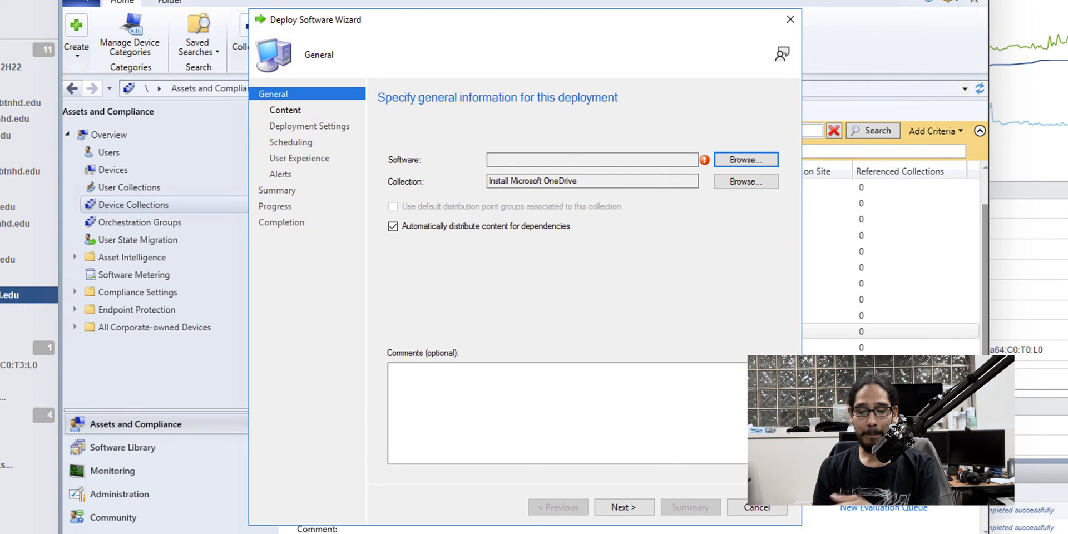
- Choose OneDrive For Business from the Microsoft folder as the software to deploy
left_click(744, 160)
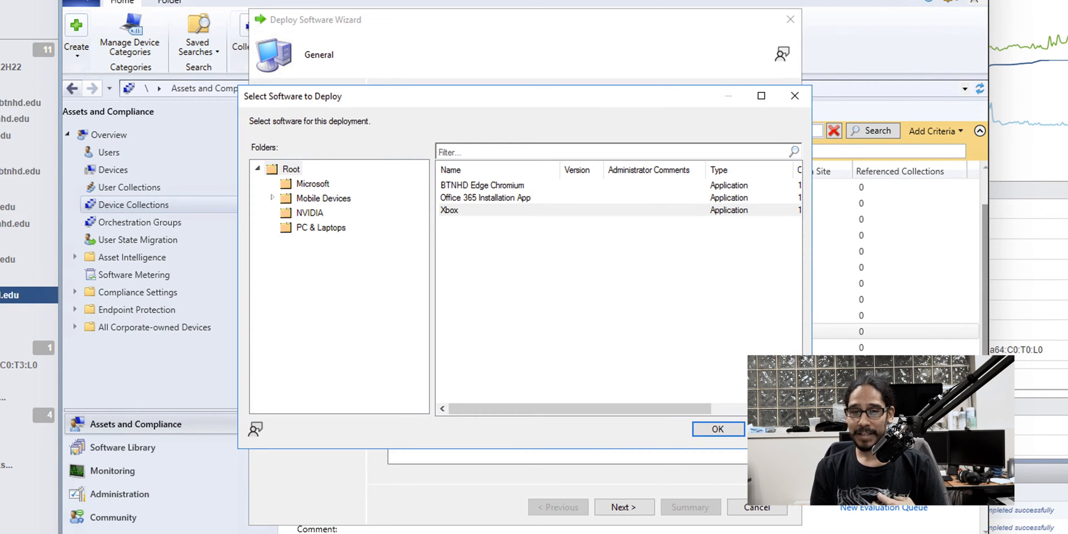
left_click(312, 182)
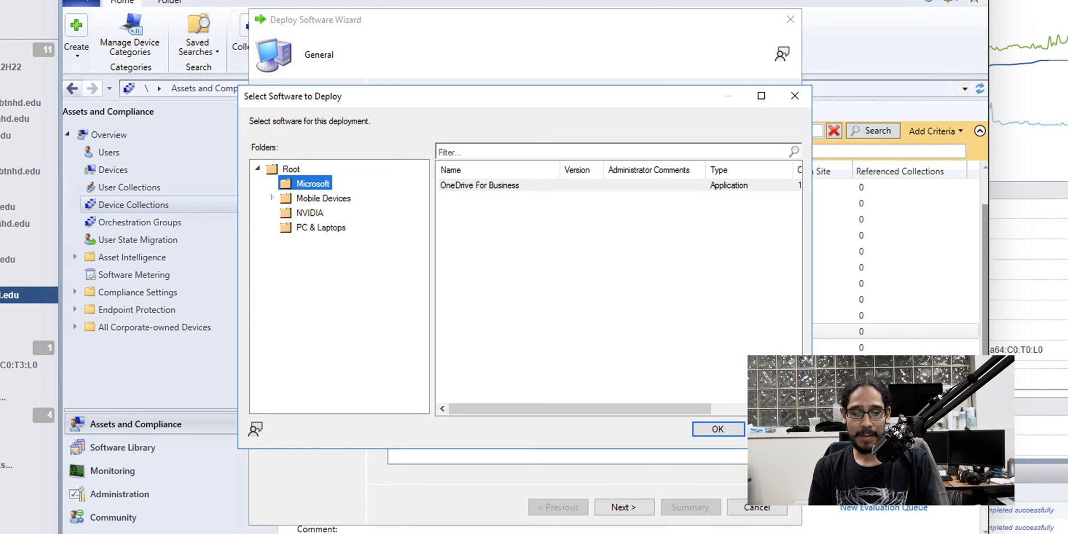
left_click(479, 185)
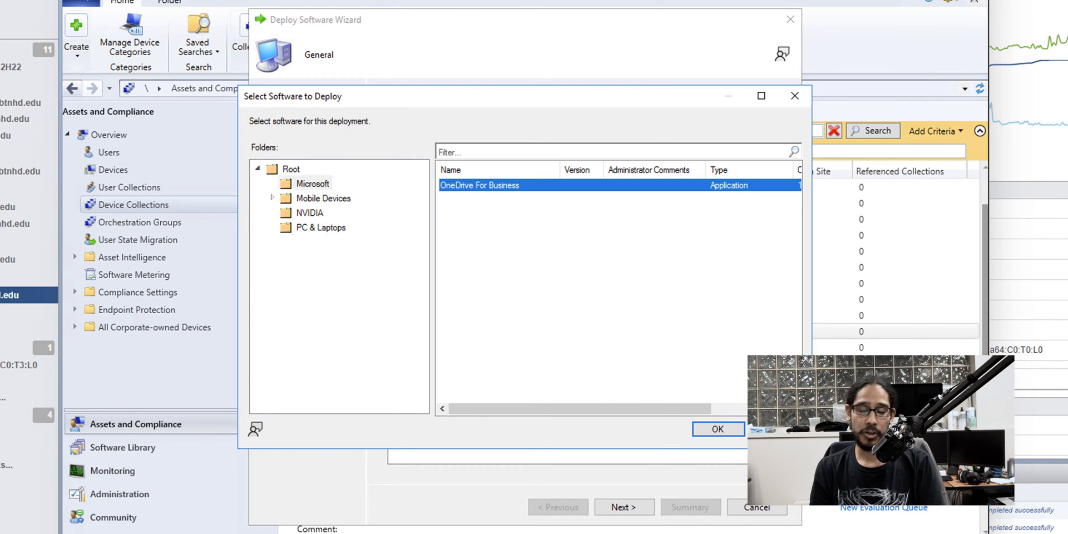
left_click(716, 429)
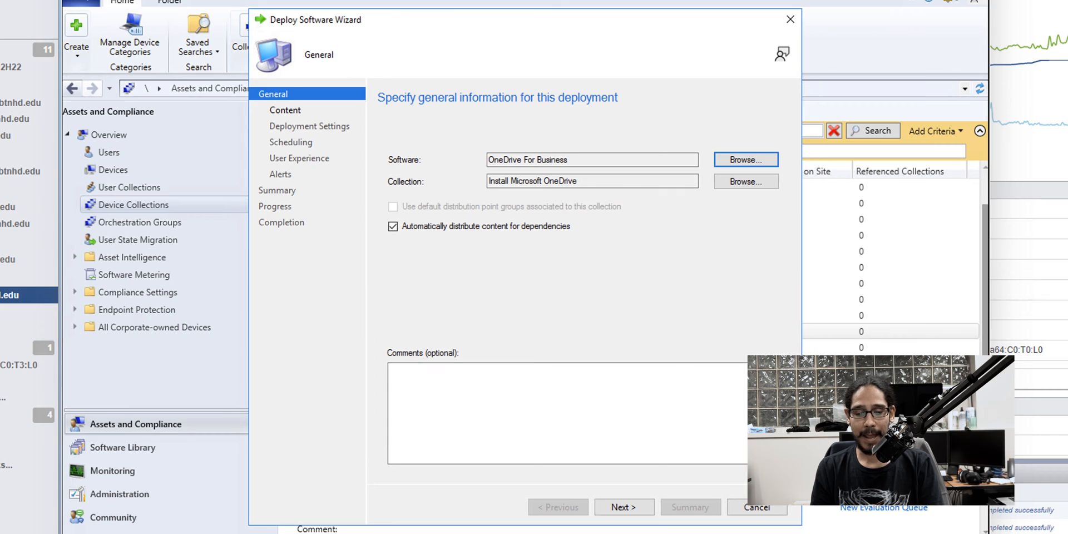
- Add distribution point BJ-SCCM.BTNHD.EDU as the deployment's content destination
left_click(622, 507)
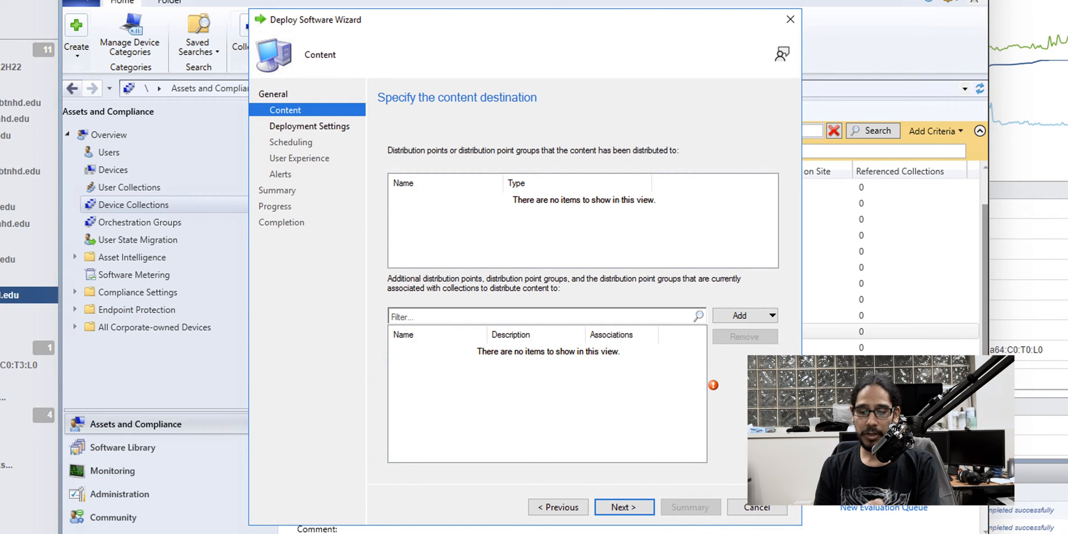
left_click(766, 315)
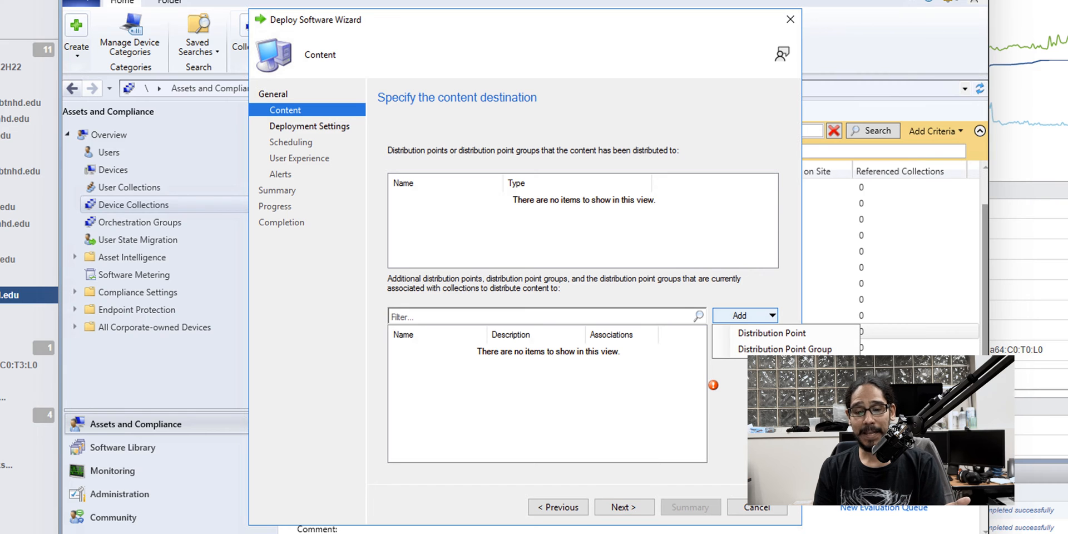
left_click(771, 333)
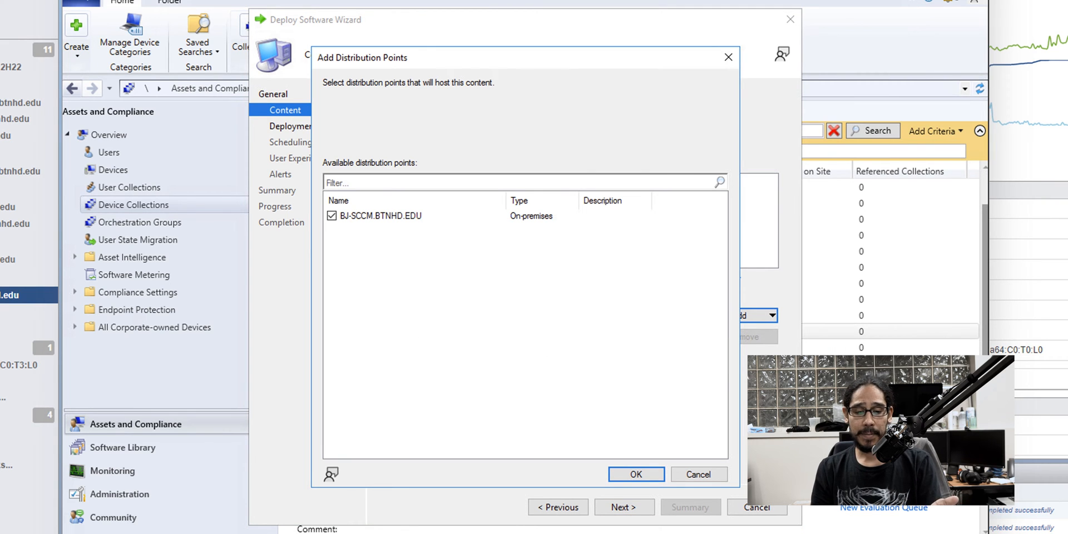
left_click(634, 474)
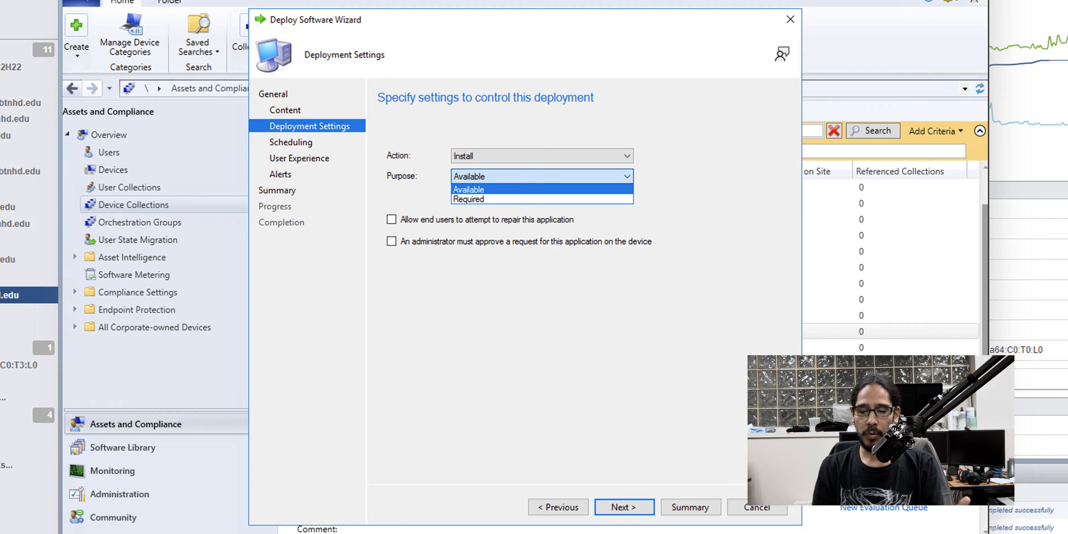
- Keep purpose Available, accept default scheduling, user experience and alerts, and finish
left_click(622, 506)
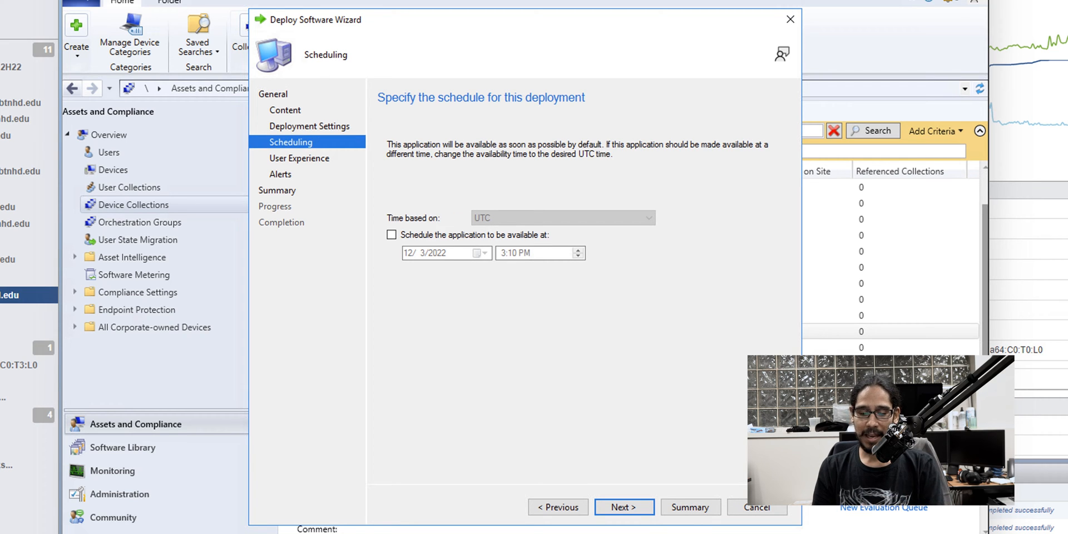
left_click(622, 506)
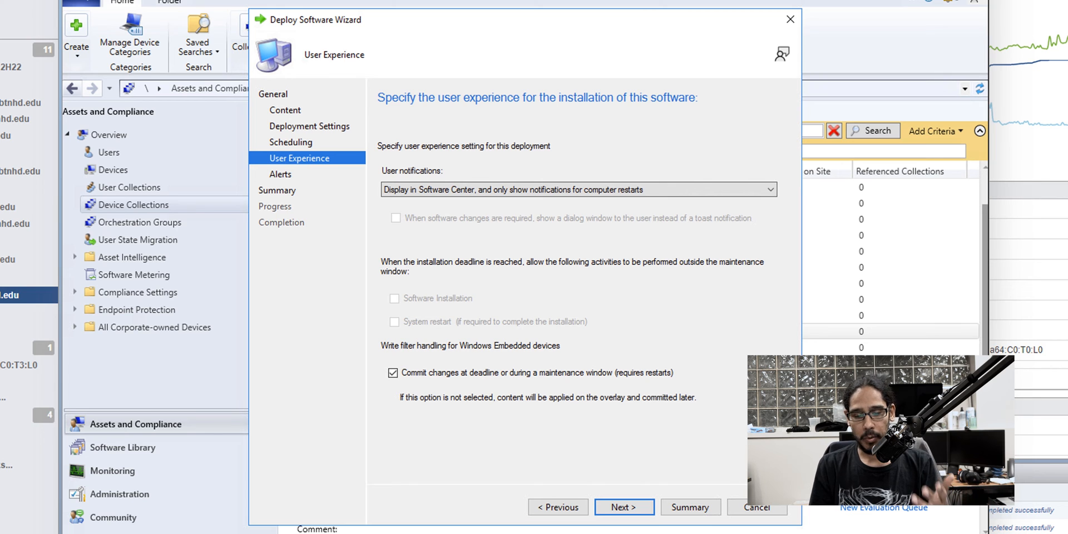
left_click(623, 507)
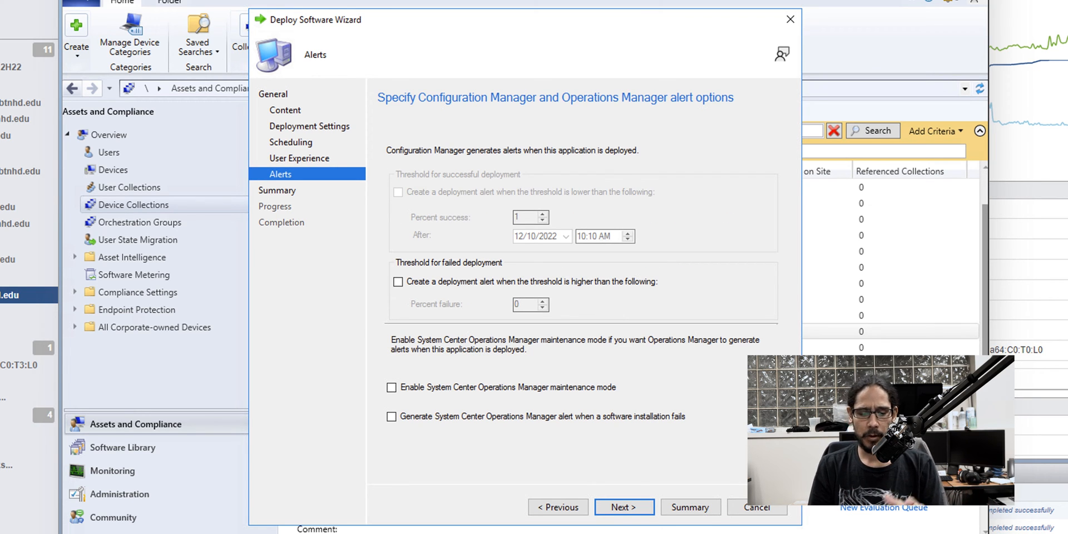
left_click(622, 507)
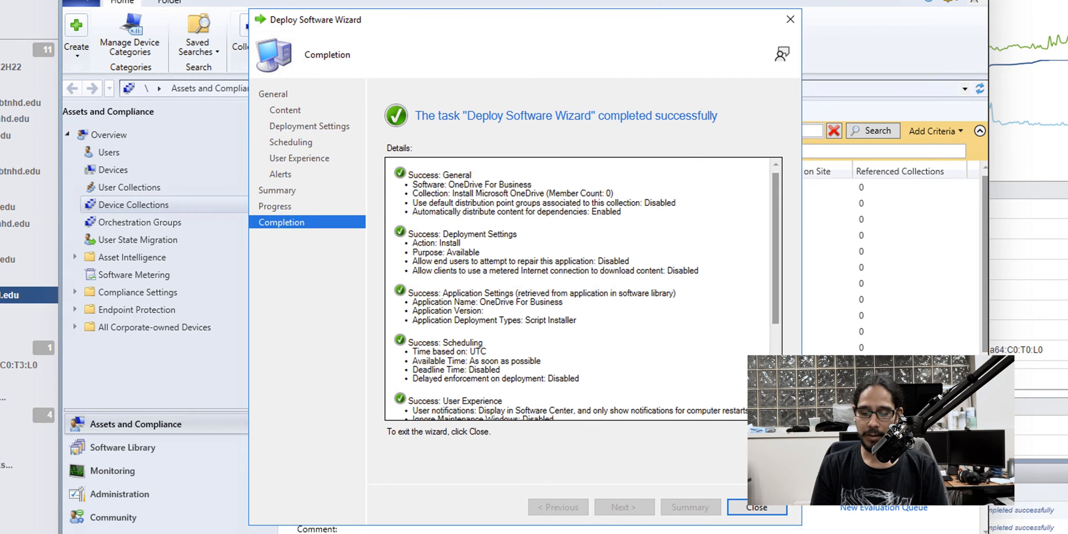
left_click(755, 507)
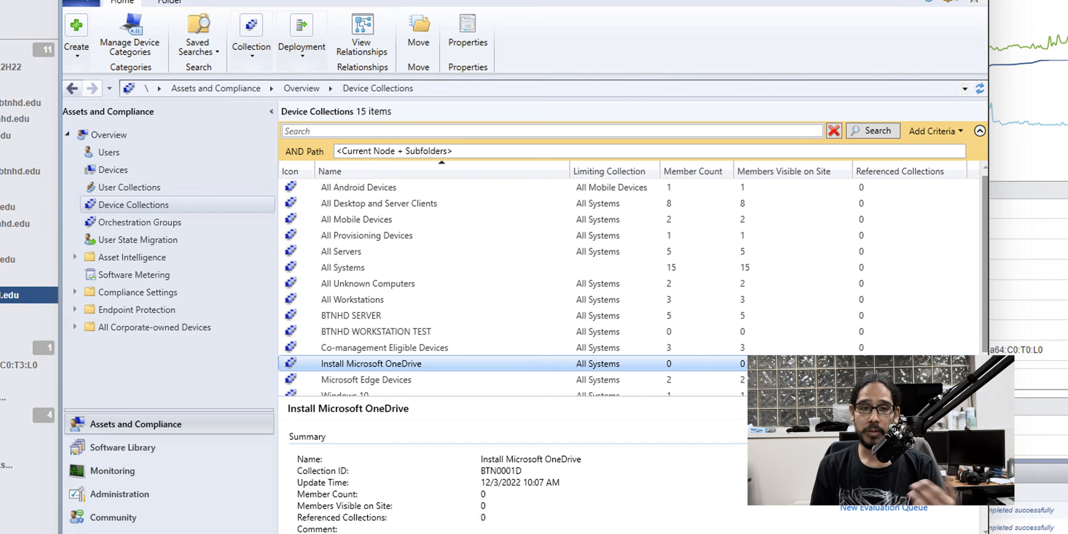
- Add computer BTNHDWIN112H22 to the existing Install Microsoft OneDrive collection
double_click(370, 363)
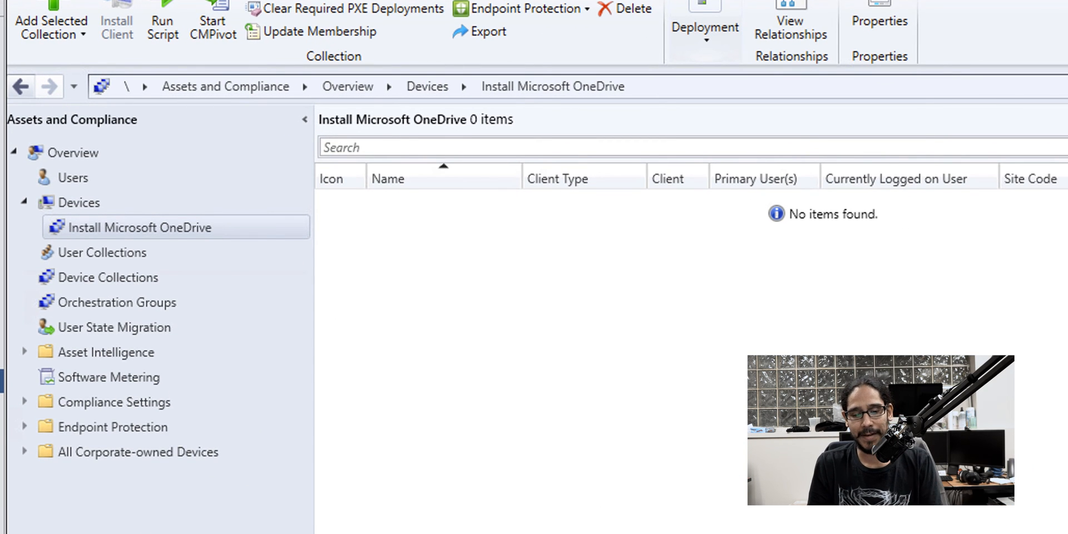
left_click(79, 203)
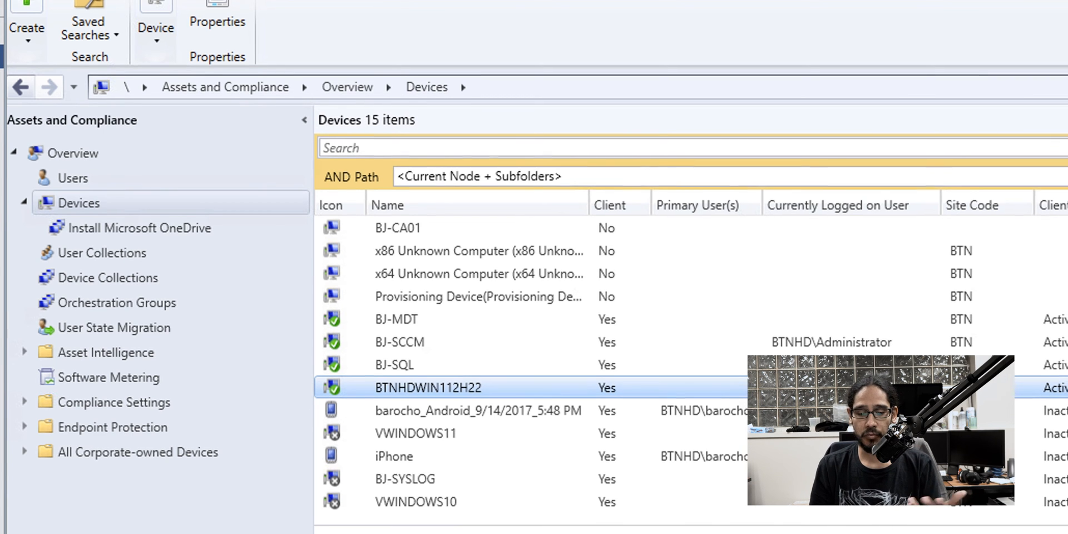
right_click(427, 387)
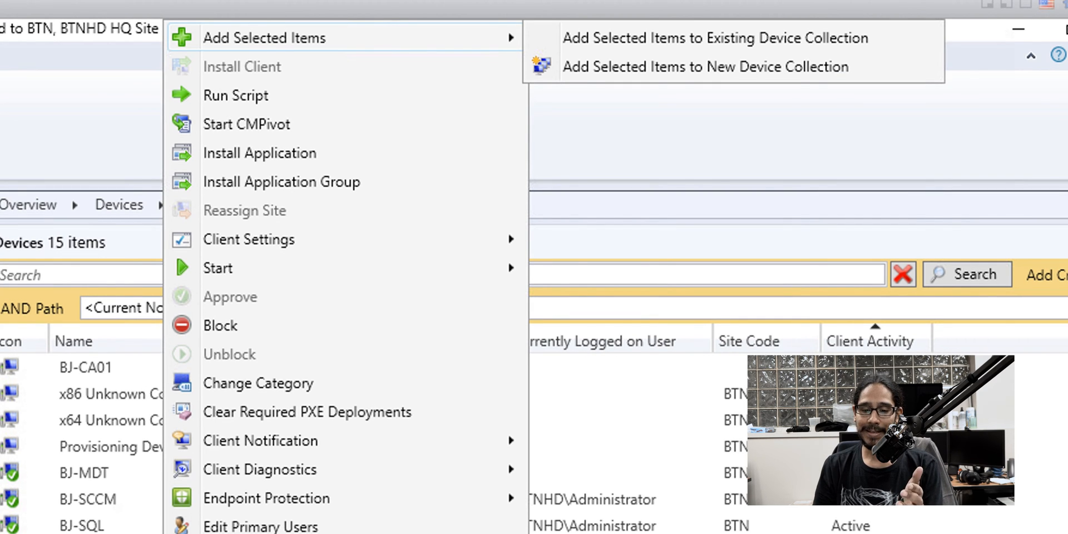
left_click(715, 39)
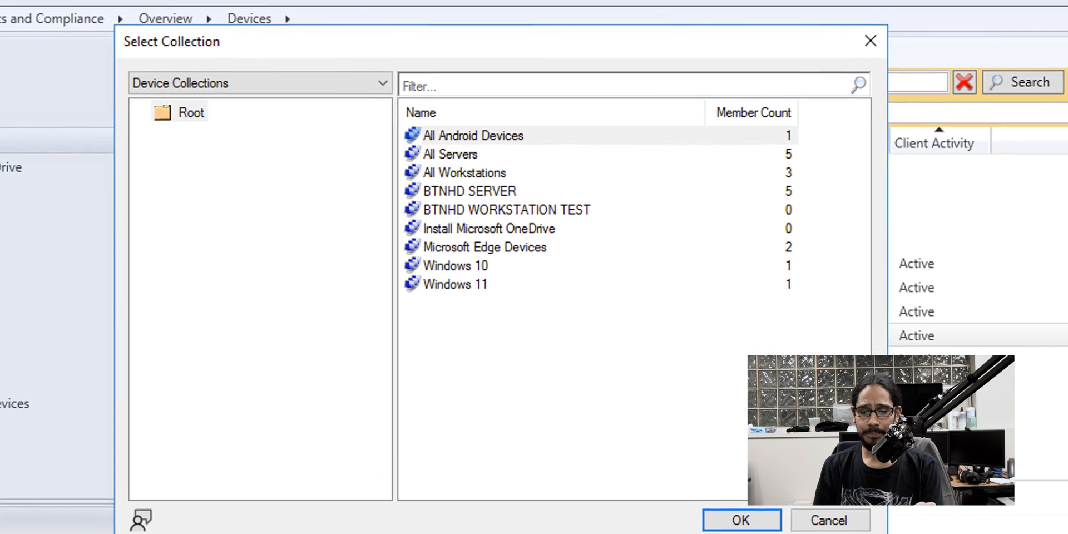
left_click(488, 228)
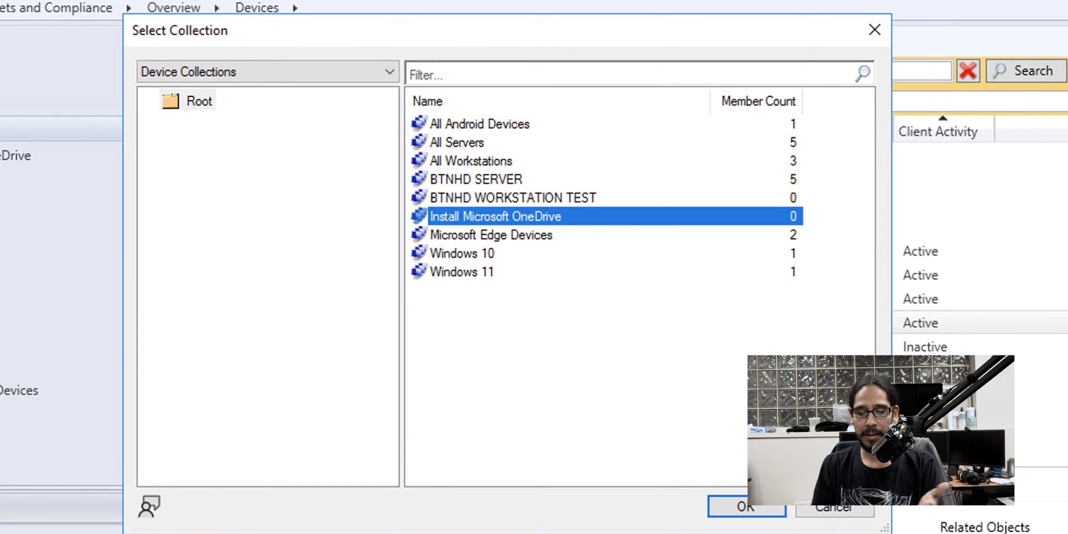
left_click(745, 507)
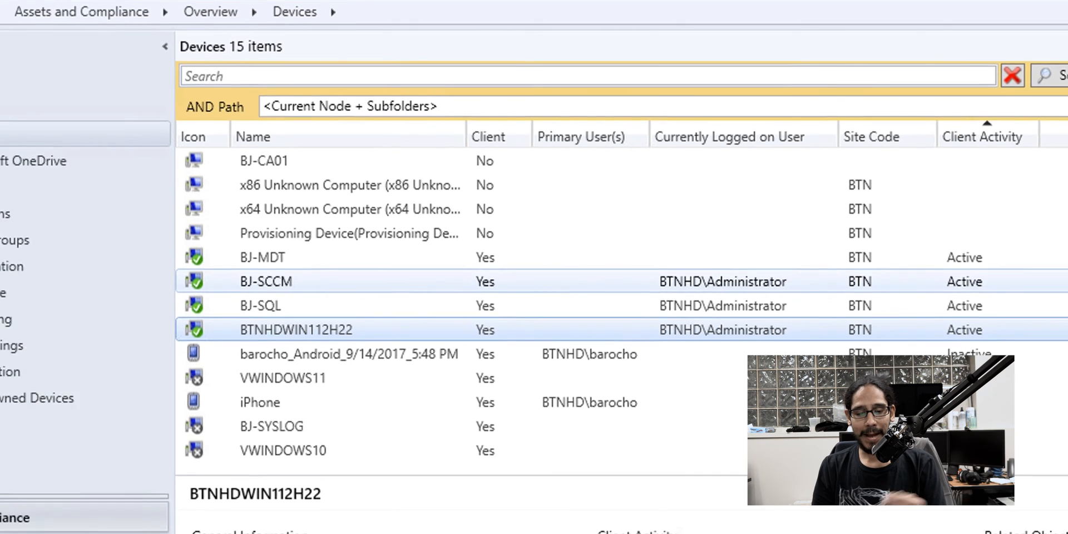
- Switch to the Administration workspace to view its overview and recent alerts
left_click(147, 185)
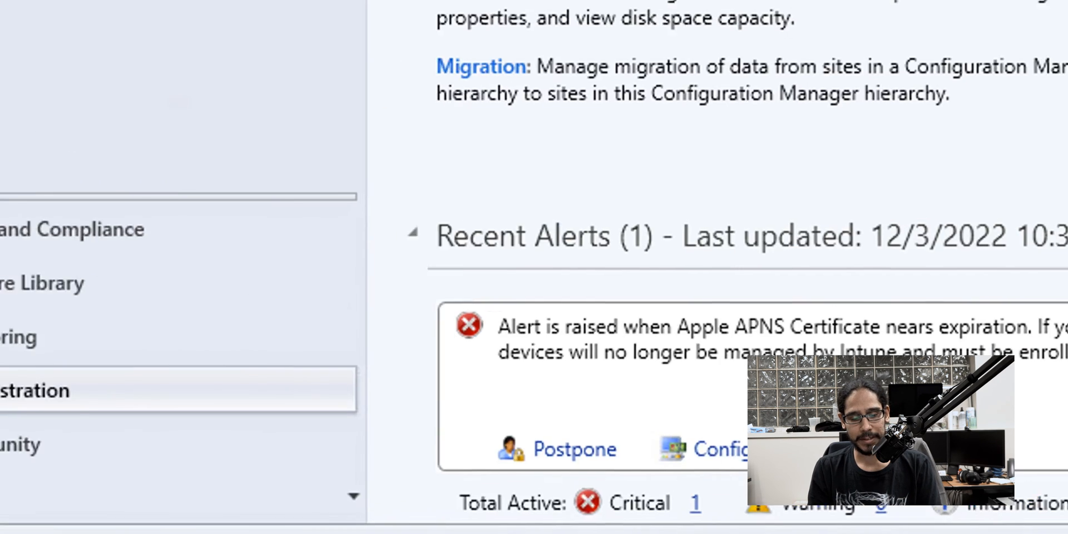
- Set Computer Agent's PowerShell execution policy to Bypass in Default Client Settings
left_click(159, 208)
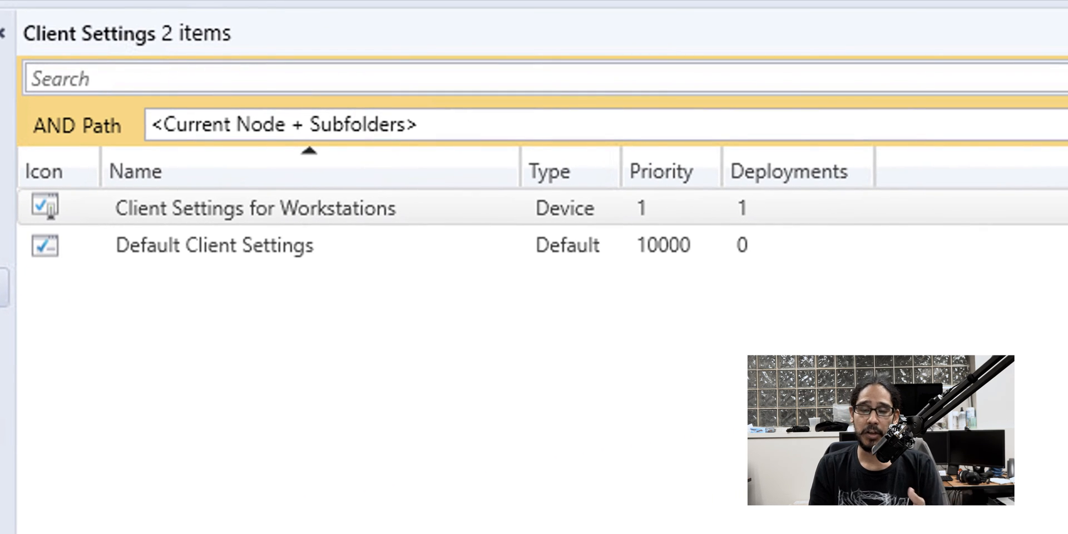
left_click(213, 245)
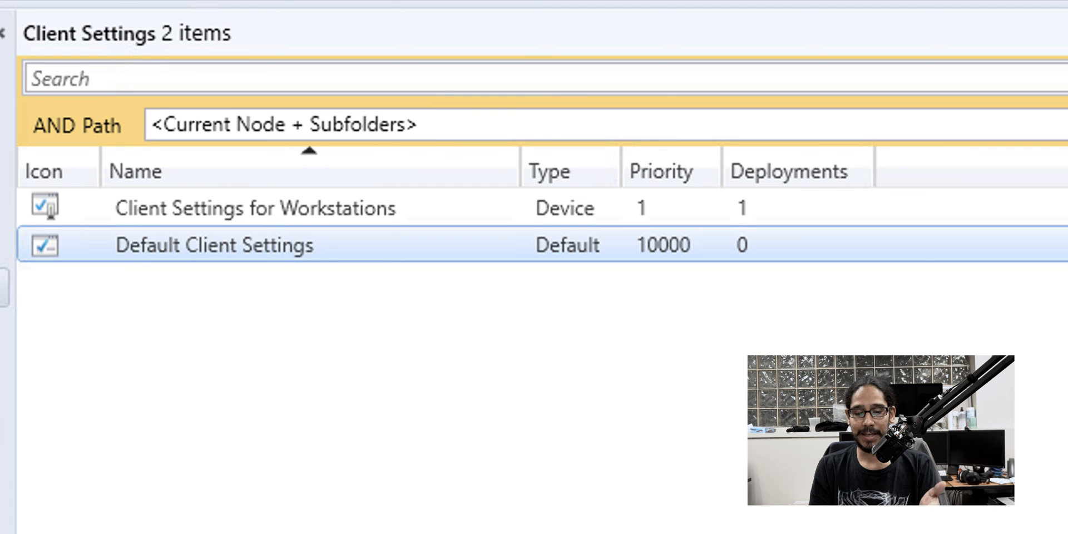
double_click(213, 245)
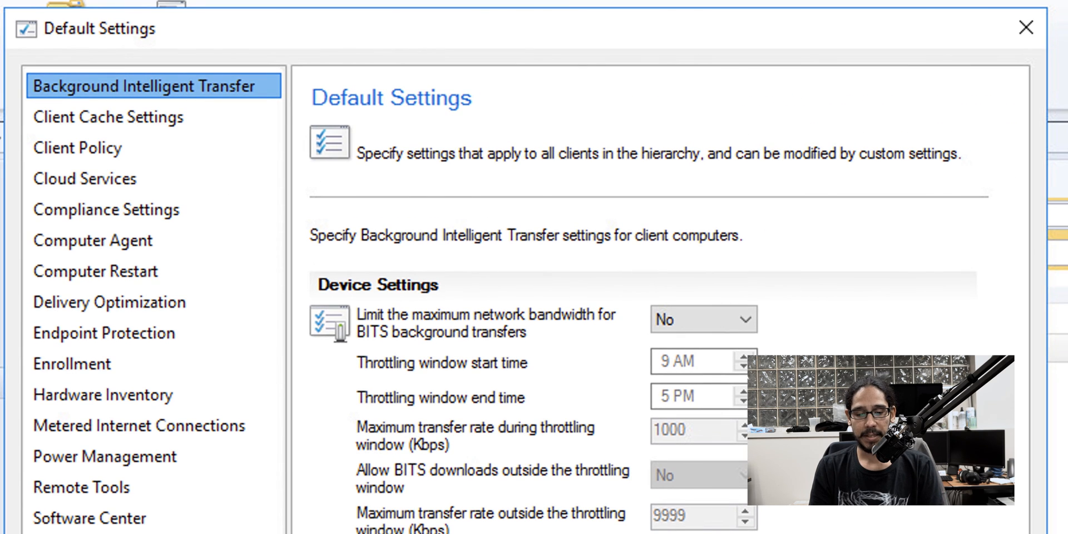
left_click(94, 240)
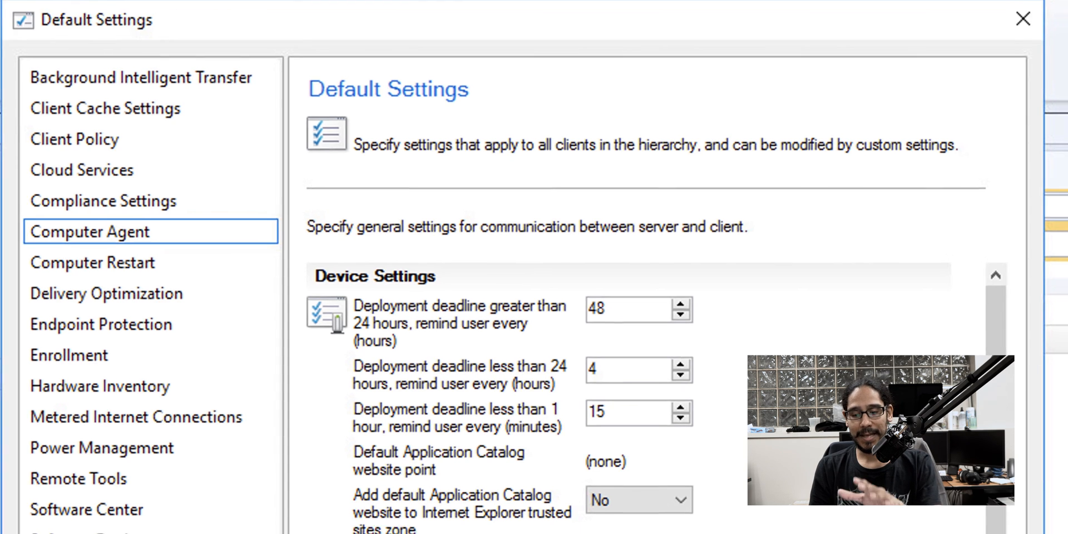
scroll("down", 3)
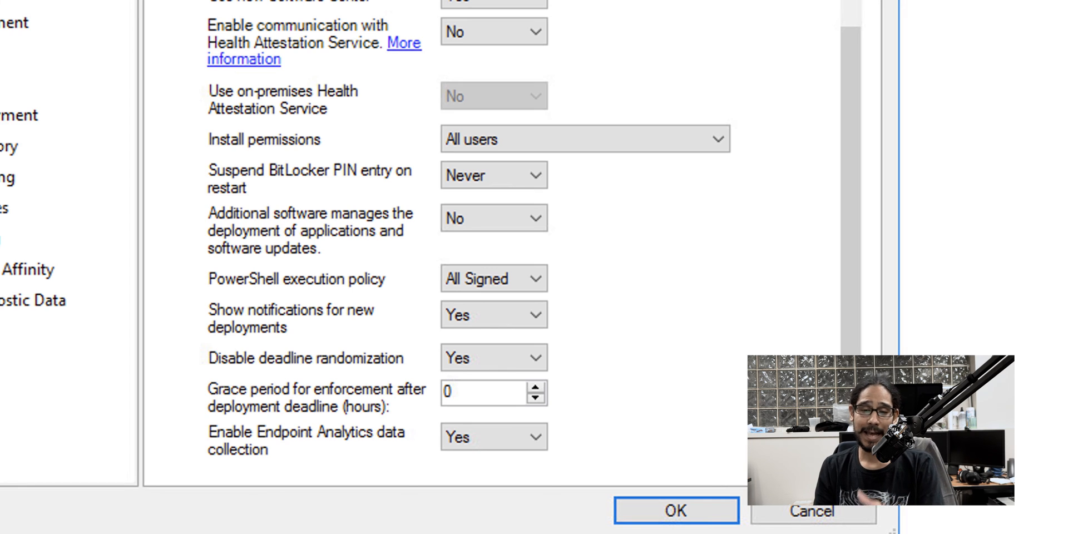
left_click(493, 278)
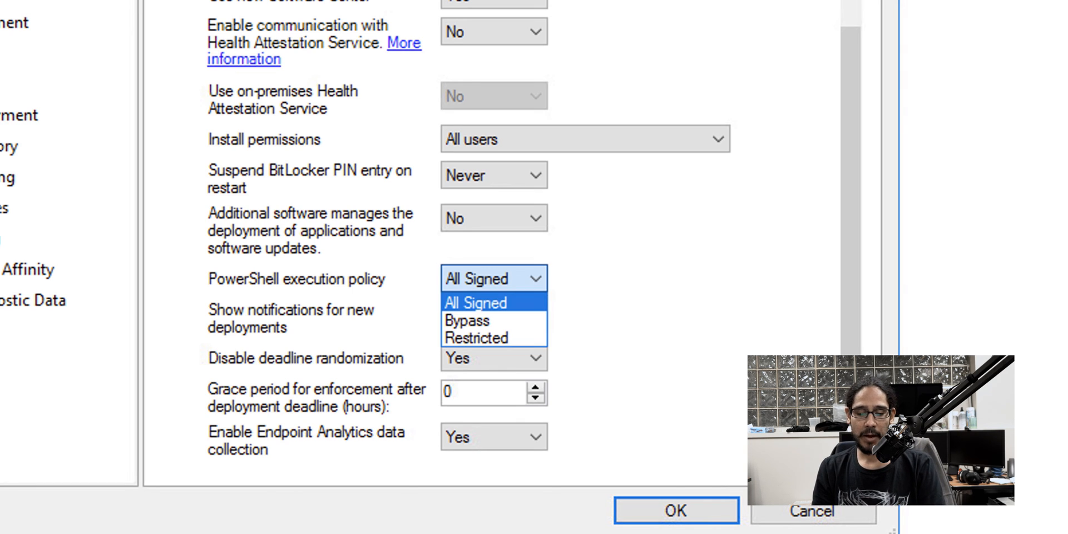
left_click(467, 321)
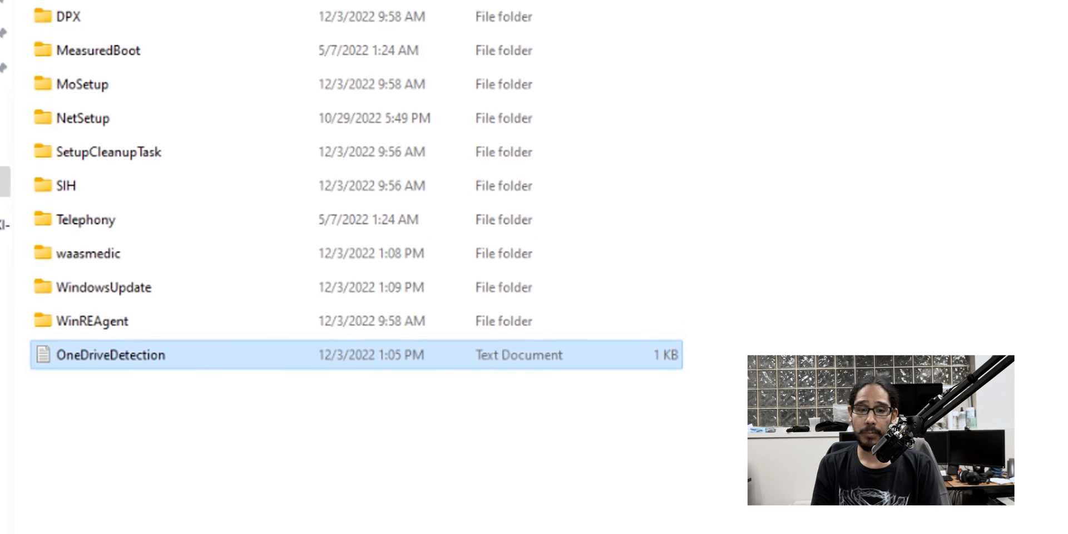
- Open OneDriveDetection.txt from the Windows Logs folder in Notepad to view its three script runs
double_click(111, 354)
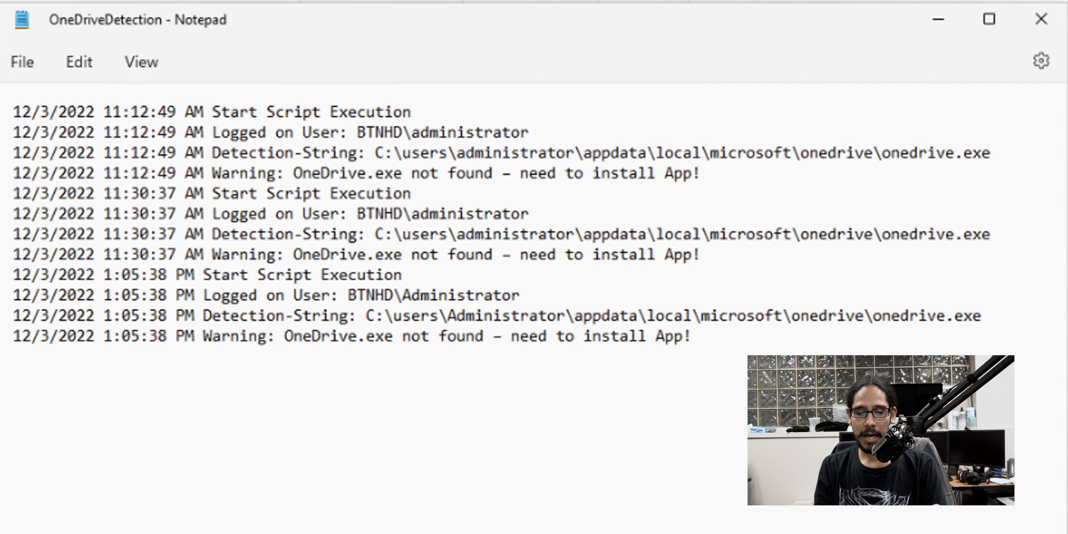